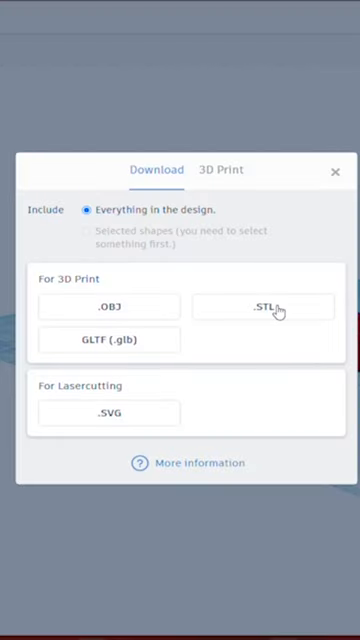
Export everything in the design as an .STL file for 3D printing
click(264, 306)
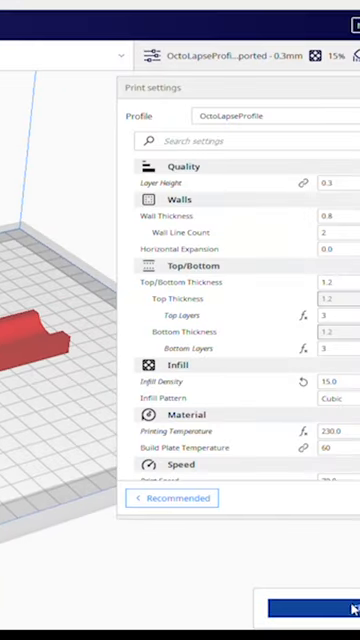